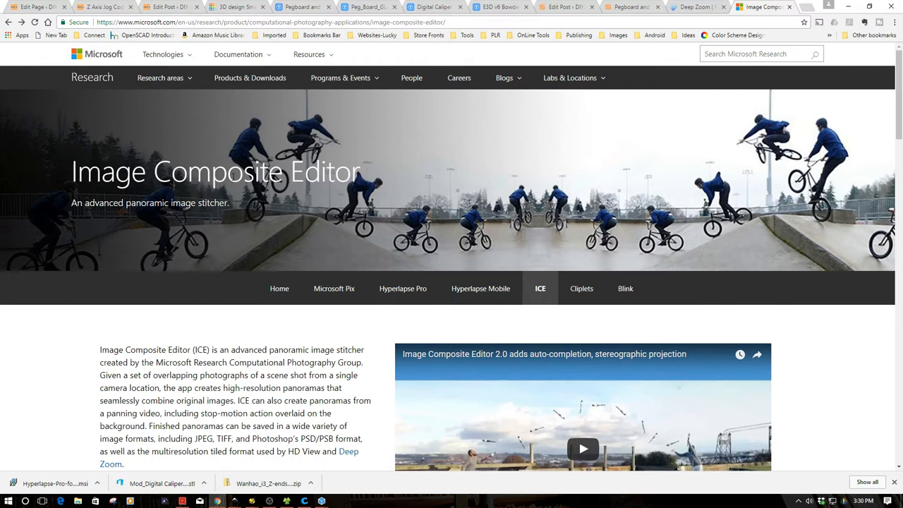
{"action": "mouse_move", "coordinate": [322, 501]}
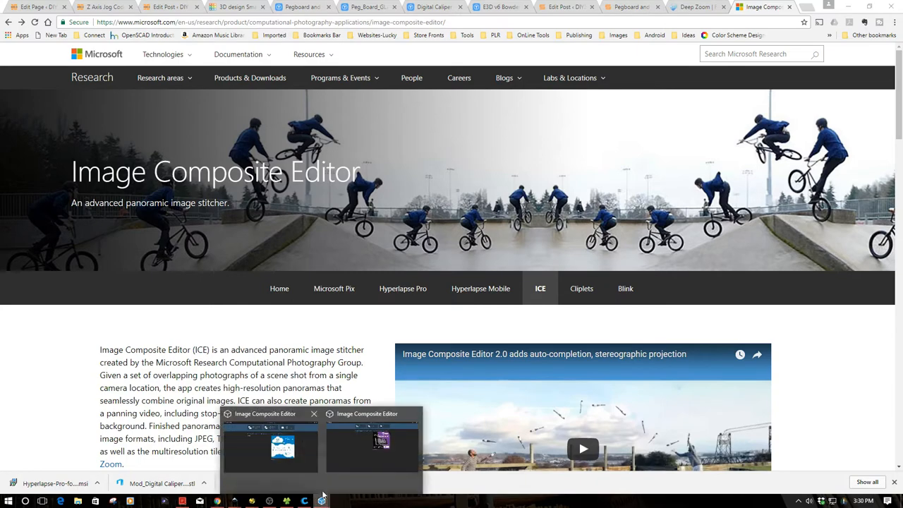
- Start a New Panorama From Video in ICE and choose DJI_0016.MP4 from the Videos folder
{"action": "left_click", "coordinate": [373, 444]}
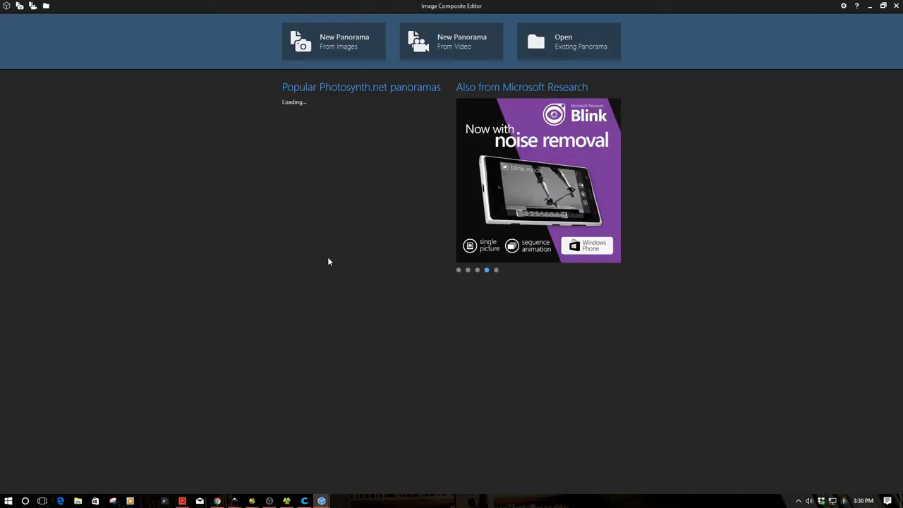
{"action": "mouse_move", "coordinate": [444, 48]}
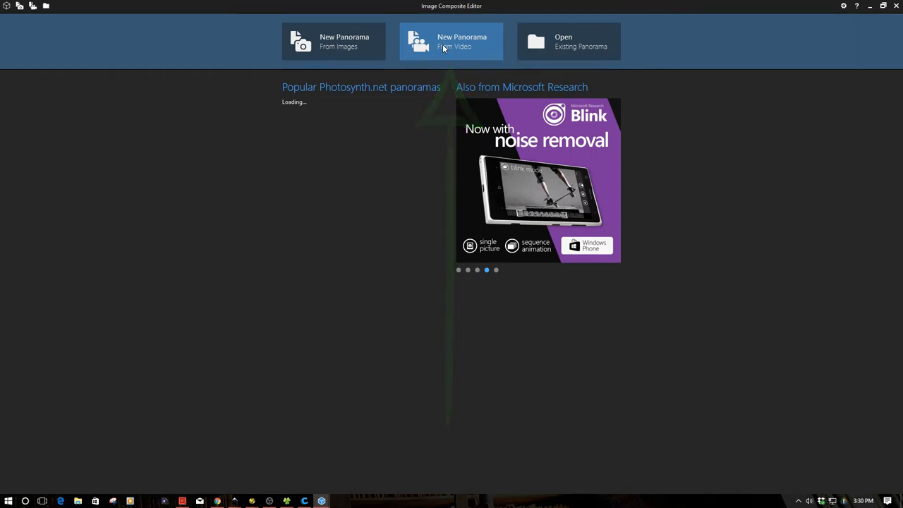
{"action": "left_click", "coordinate": [452, 41]}
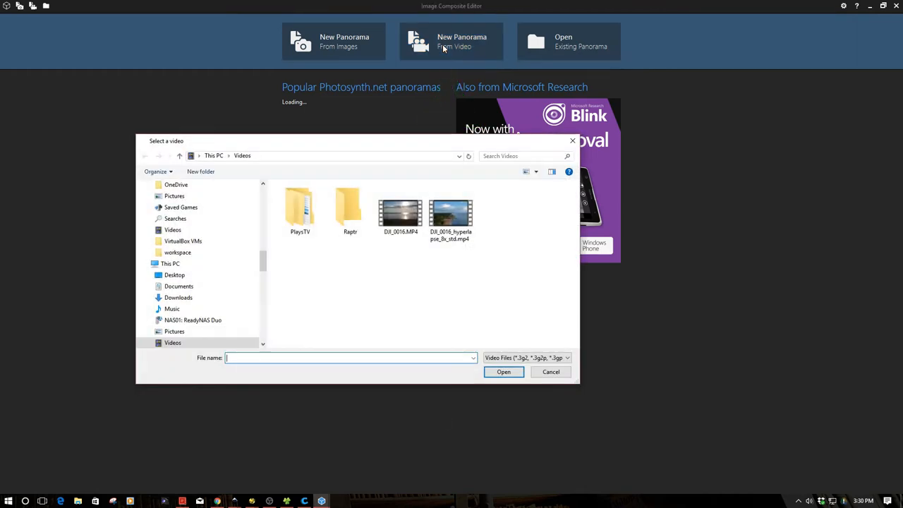
{"action": "left_click", "coordinate": [400, 212]}
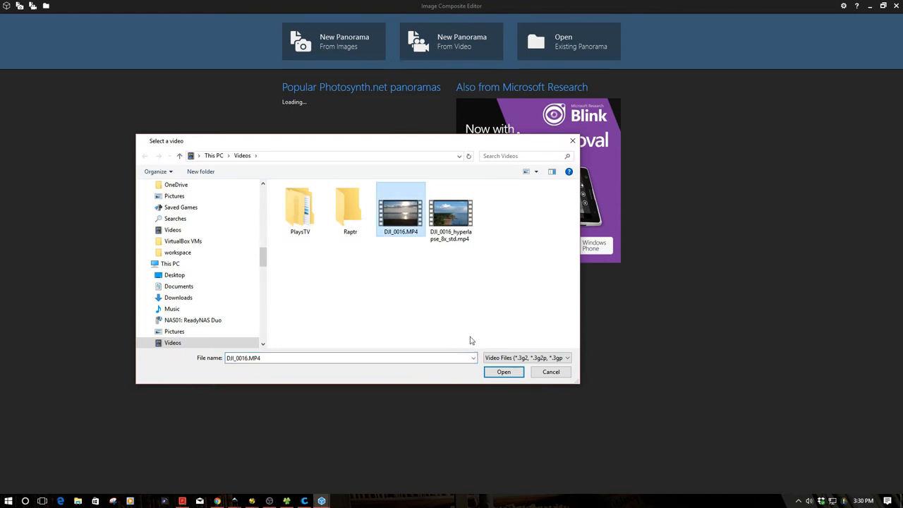
- Load the drone video and trim the clip to run from about 02:19 to 04:22
{"action": "left_click", "coordinate": [504, 373]}
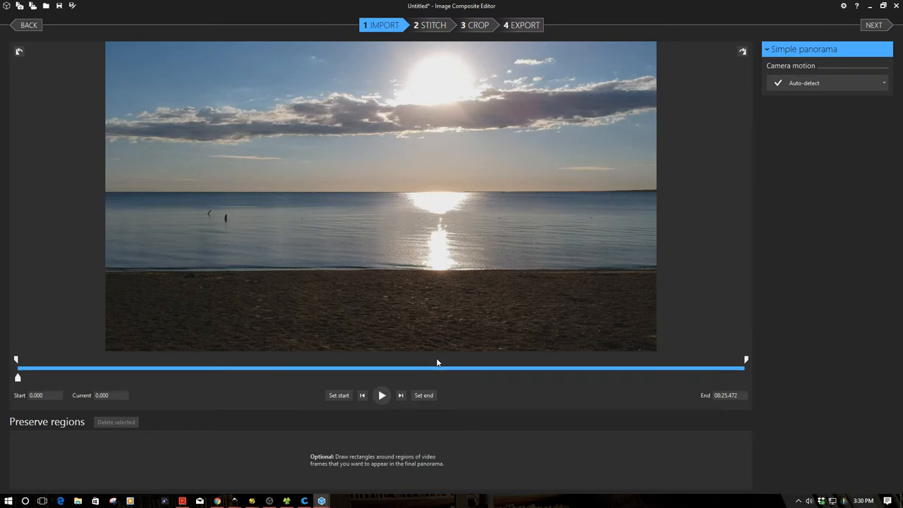
{"action": "mouse_move", "coordinate": [416, 340]}
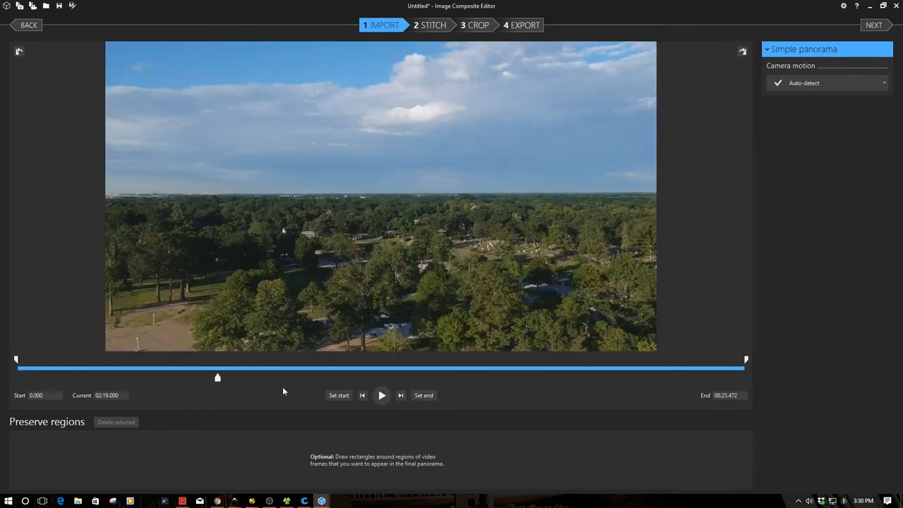
{"action": "mouse_move", "coordinate": [398, 423]}
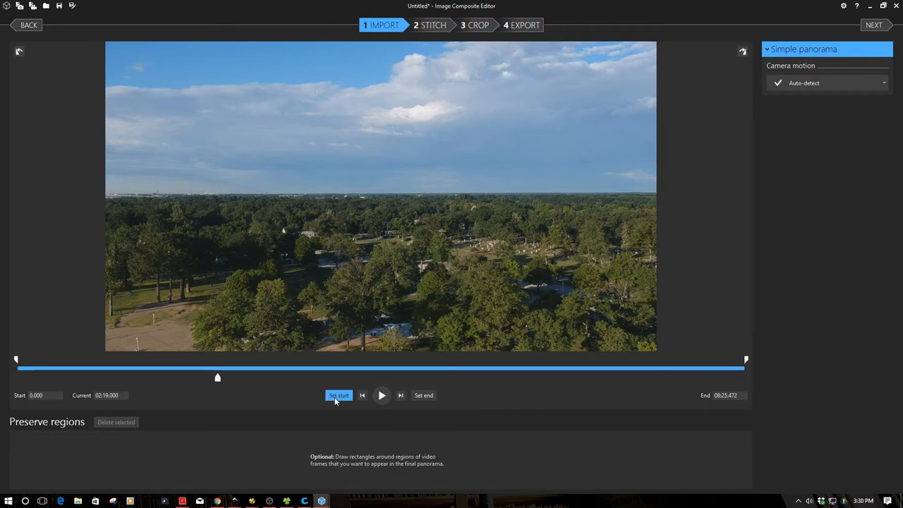
{"action": "left_click", "coordinate": [338, 395]}
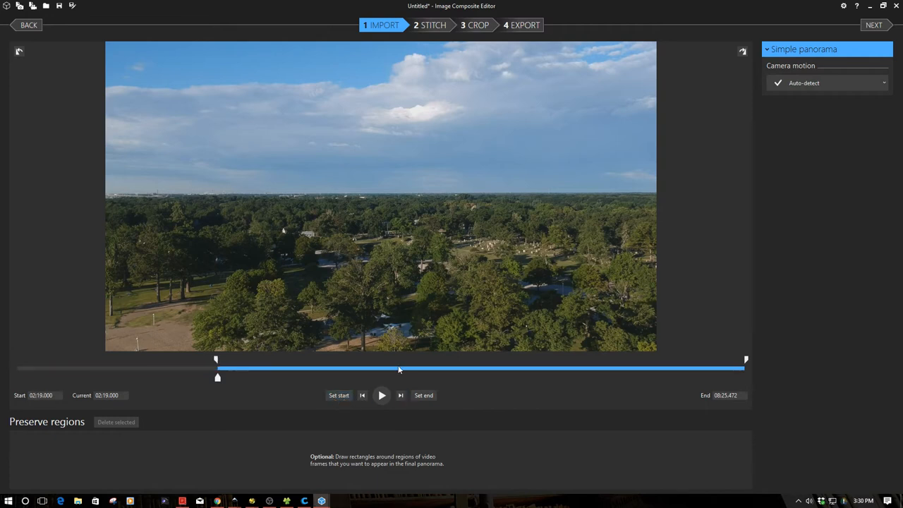
{"action": "left_click", "coordinate": [423, 395]}
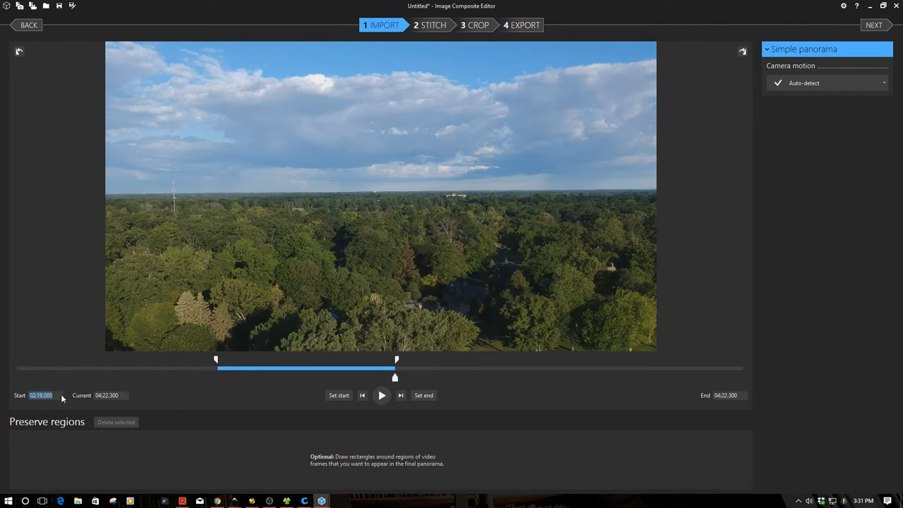
{"action": "mouse_move", "coordinate": [68, 398]}
{"action": "type", "text": "59.500"}
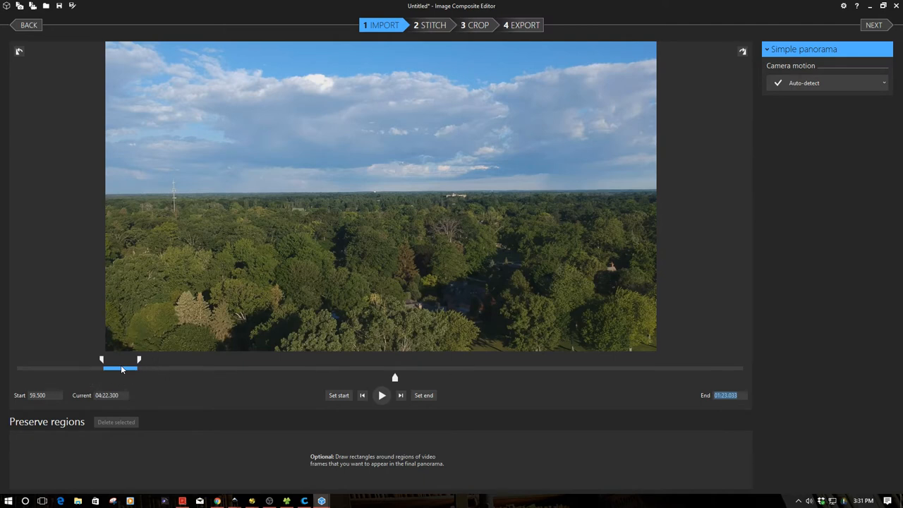
{"action": "mouse_move", "coordinate": [41, 378]}
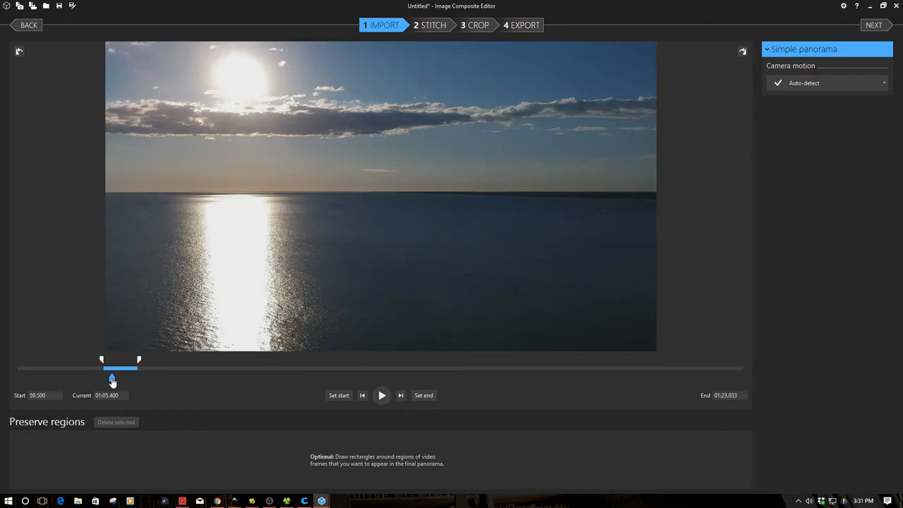
- Preview the trimmed 0:59–1:23 clip from the start through to the shoreline trees, then pause
{"action": "left_click_drag", "start_coordinate": [113, 369], "coordinate": [104, 368]}
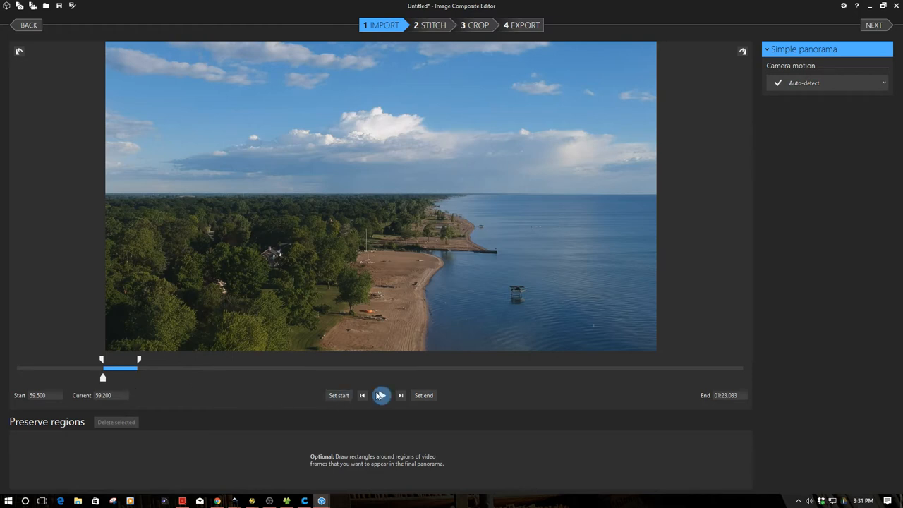
{"action": "left_click", "coordinate": [381, 395]}
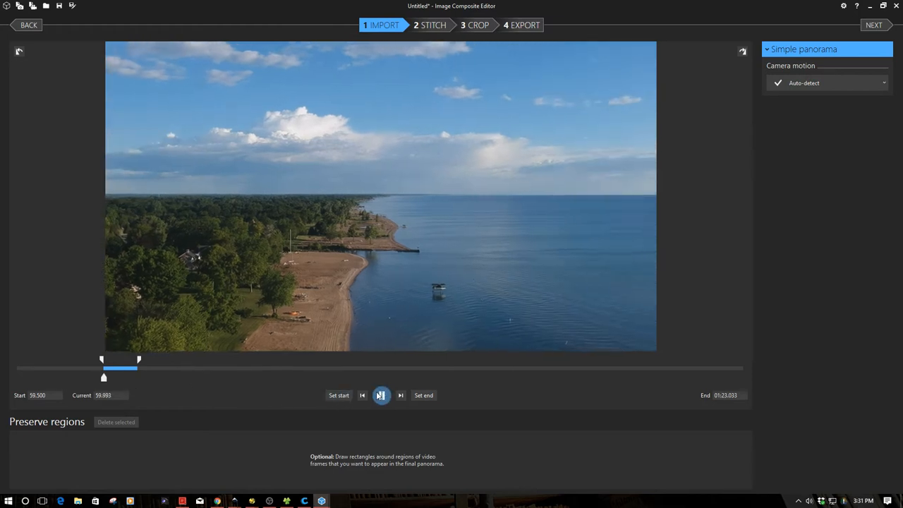
{"action": "left_click", "coordinate": [381, 395]}
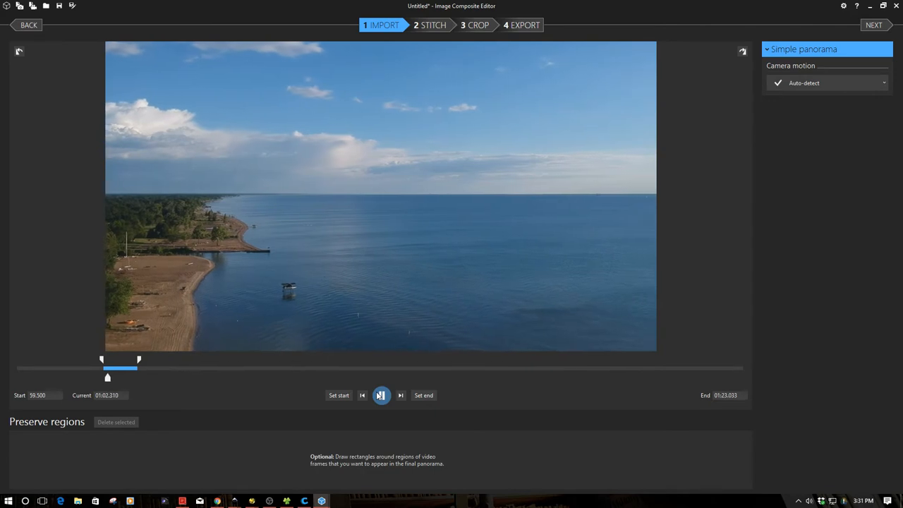
{"action": "left_click", "coordinate": [381, 395]}
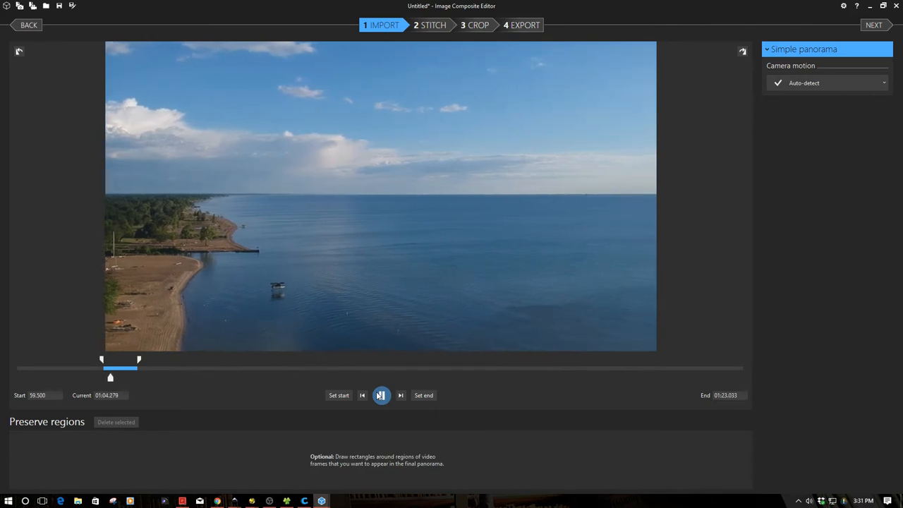
{"action": "left_click", "coordinate": [381, 395]}
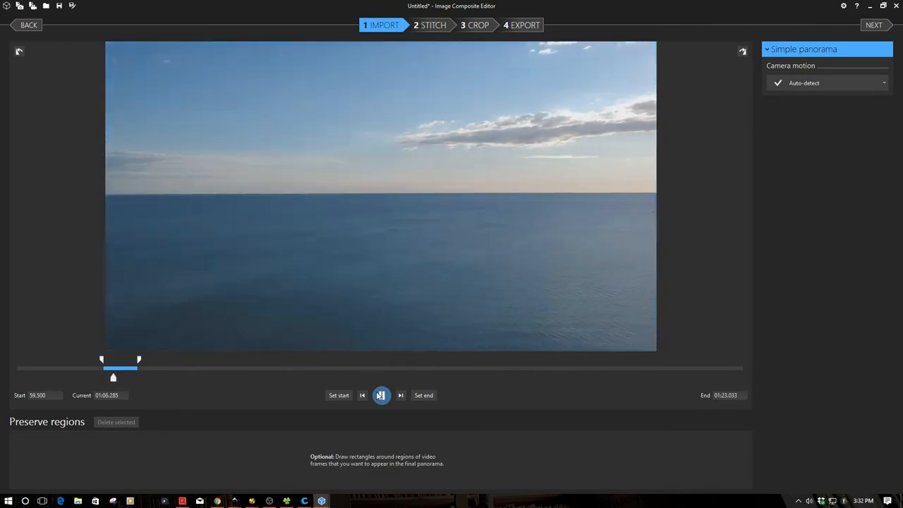
{"action": "left_click", "coordinate": [381, 395]}
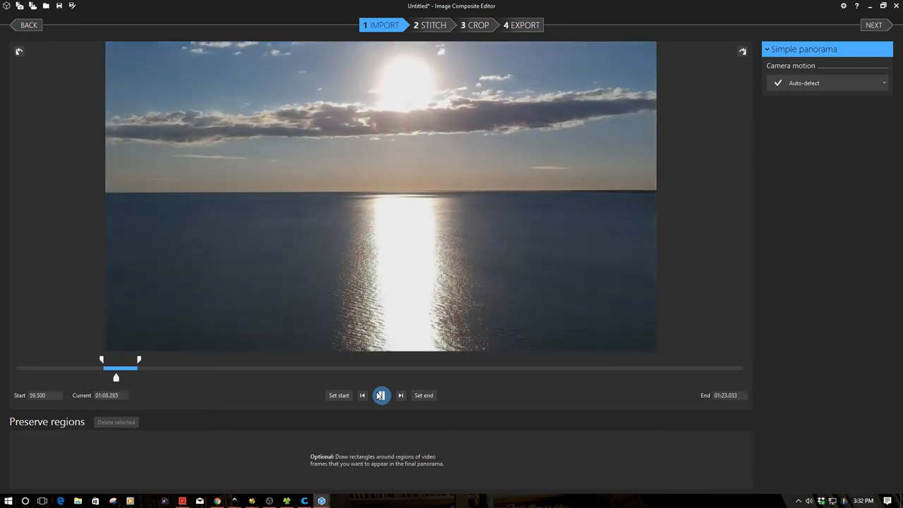
{"action": "left_click", "coordinate": [381, 395]}
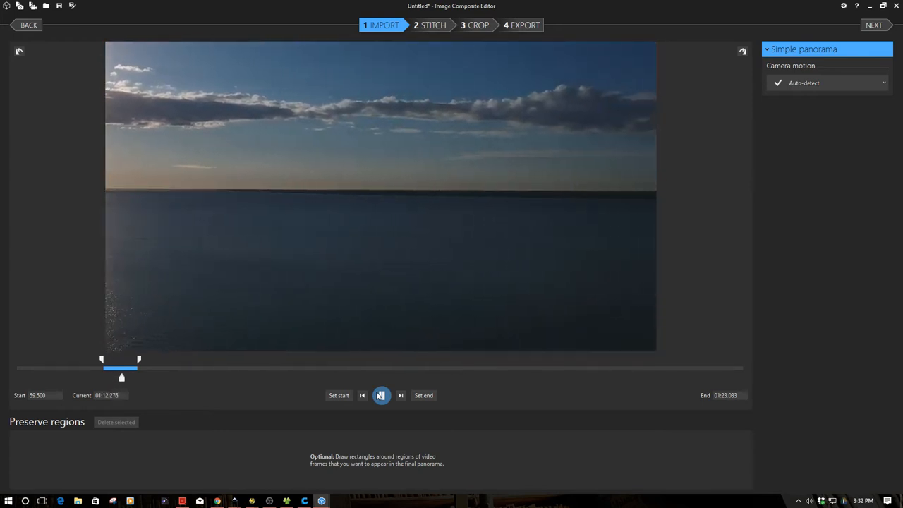
{"action": "left_click", "coordinate": [381, 395]}
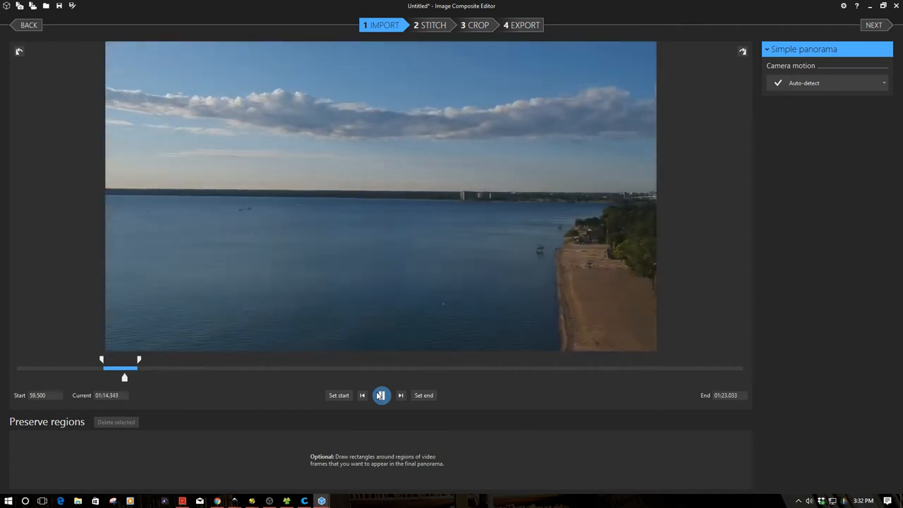
{"action": "left_click", "coordinate": [381, 395]}
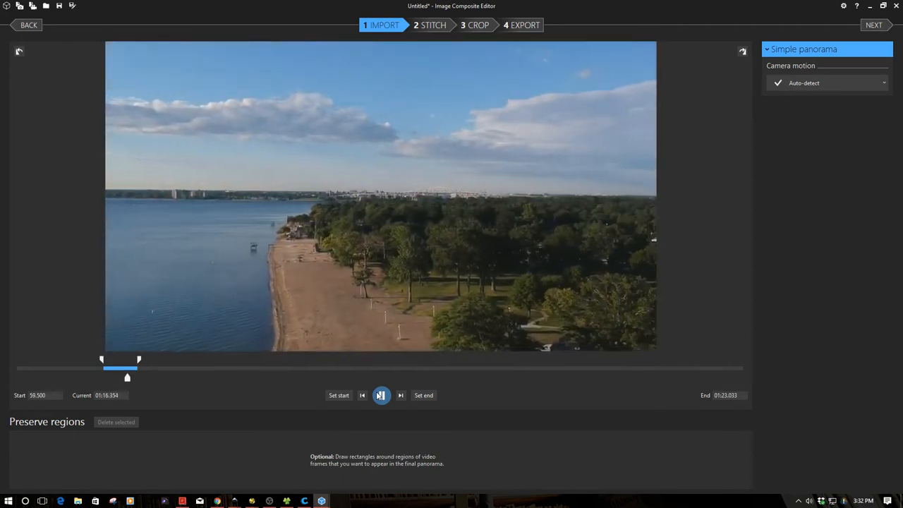
{"action": "left_click", "coordinate": [381, 395]}
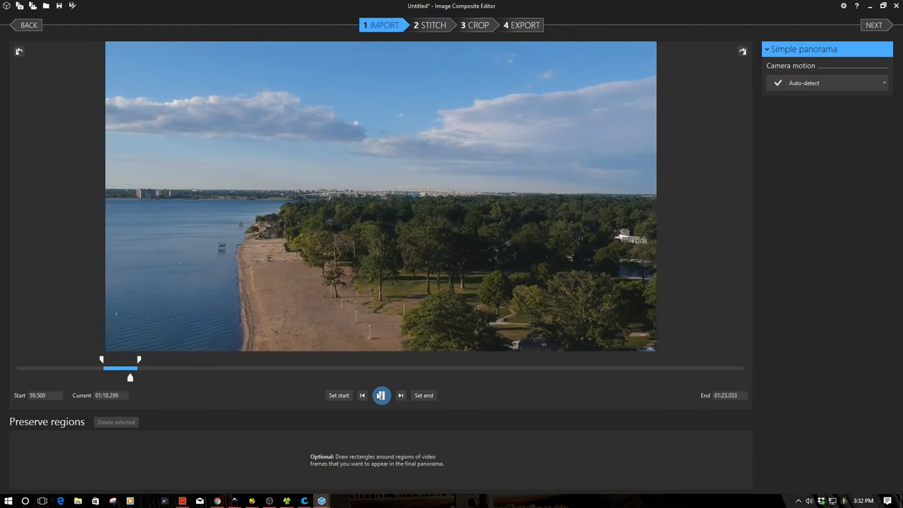
{"action": "left_click", "coordinate": [381, 395]}
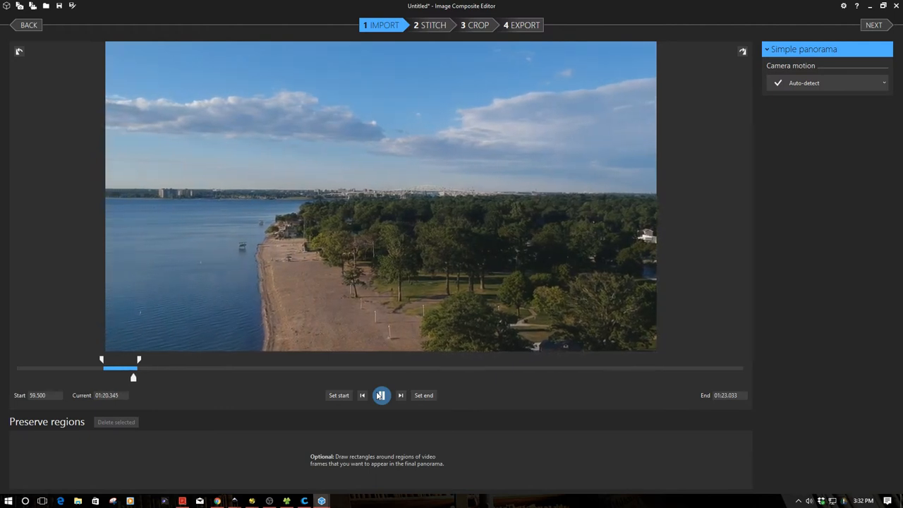
{"action": "left_click", "coordinate": [381, 395]}
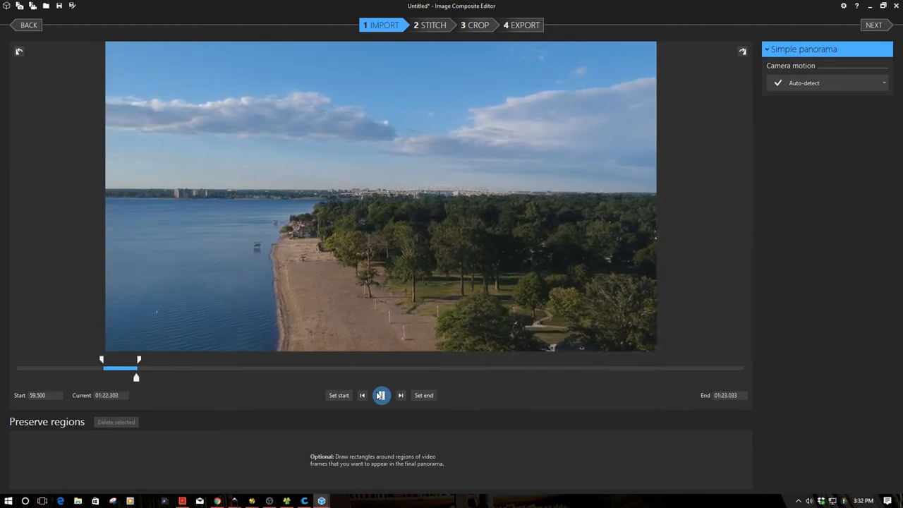
{"action": "left_click", "coordinate": [381, 395]}
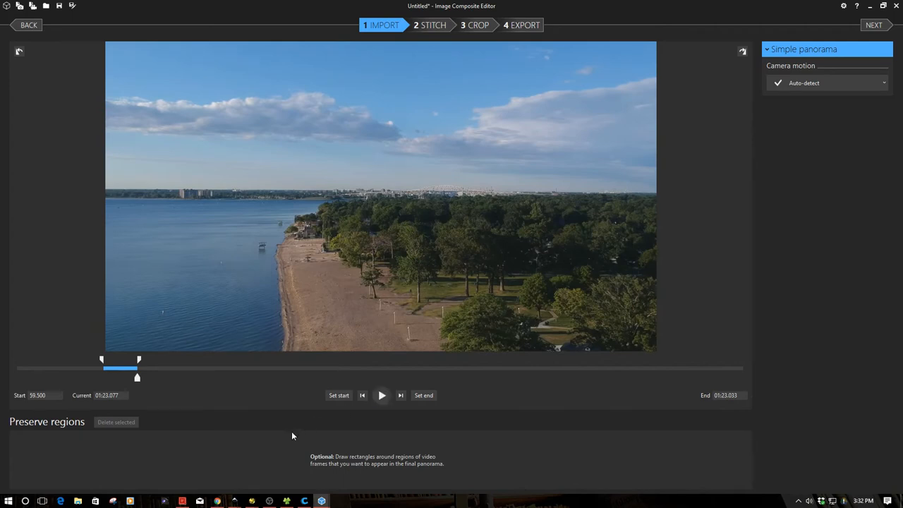
{"action": "mouse_move", "coordinate": [138, 360]}
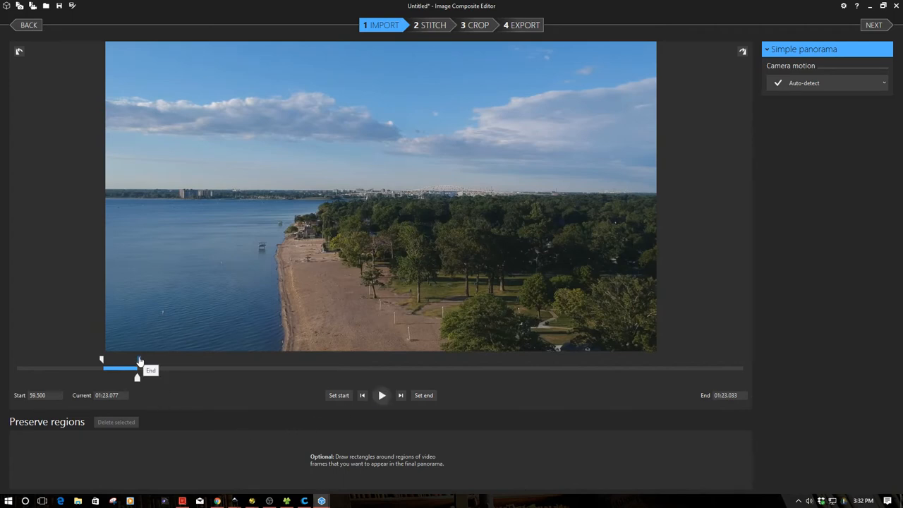
- Pull the clip end marker back to about 1:17.8 so the range runs roughly 0:59 to 1:18
{"action": "left_click_drag", "start_coordinate": [140, 361], "coordinate": [135, 361]}
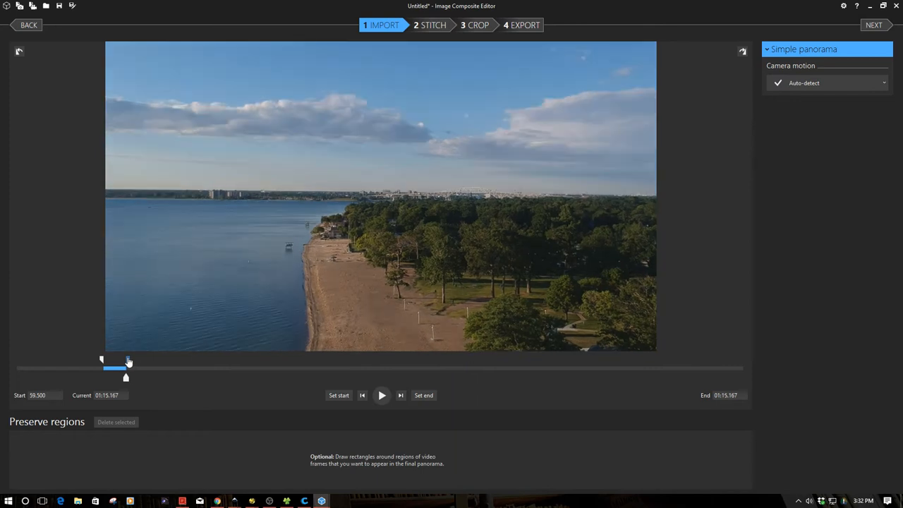
{"action": "left_click_drag", "start_coordinate": [116, 368], "coordinate": [127, 368]}
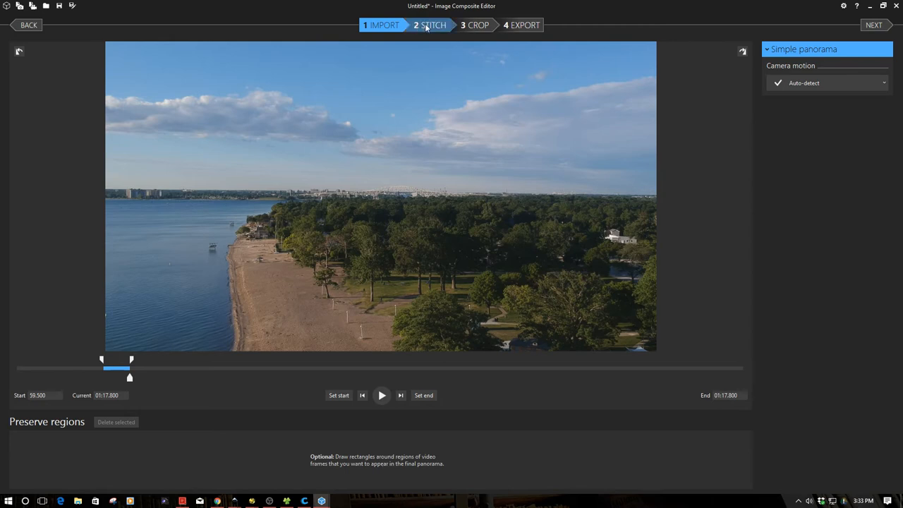
{"action": "mouse_move", "coordinate": [436, 31]}
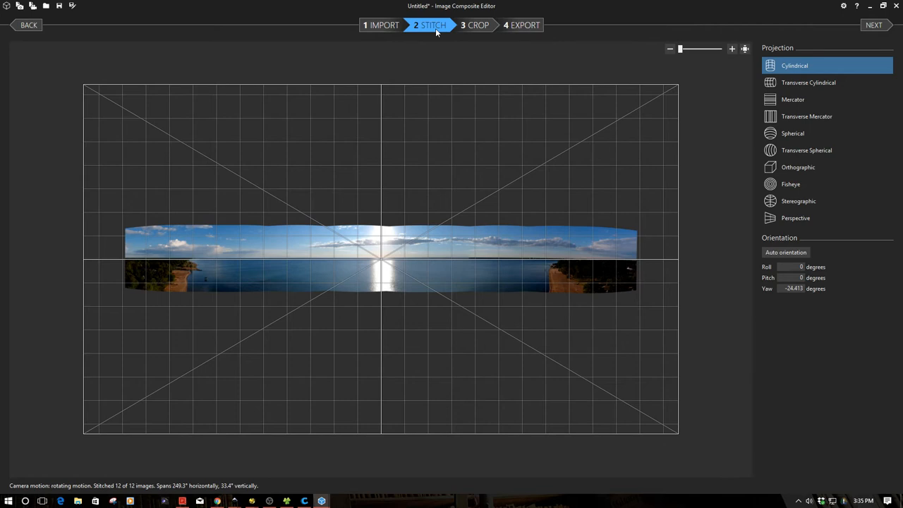
{"action": "mouse_move", "coordinate": [381, 308]}
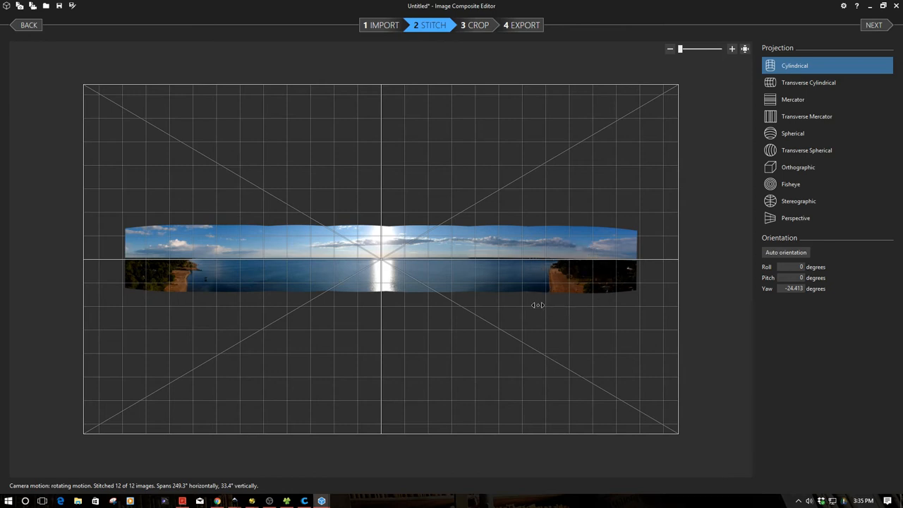
{"action": "mouse_move", "coordinate": [514, 316]}
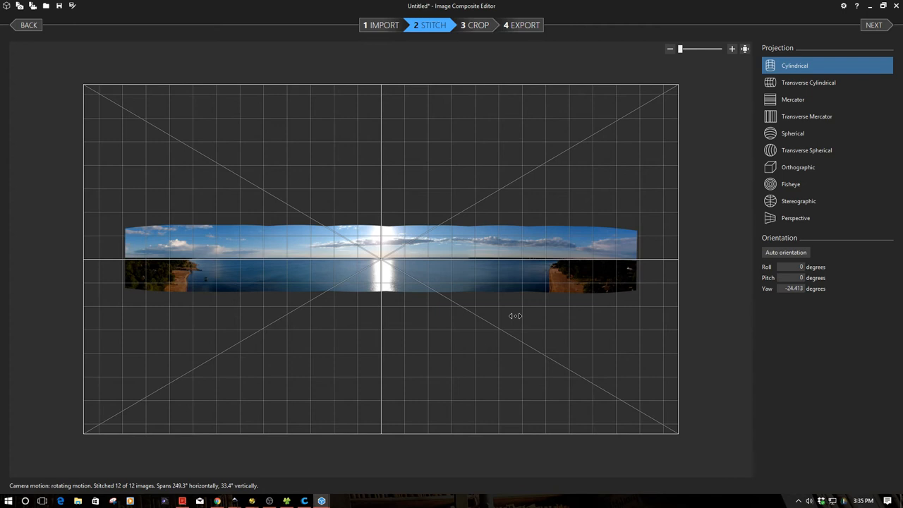
{"action": "mouse_move", "coordinate": [741, 231]}
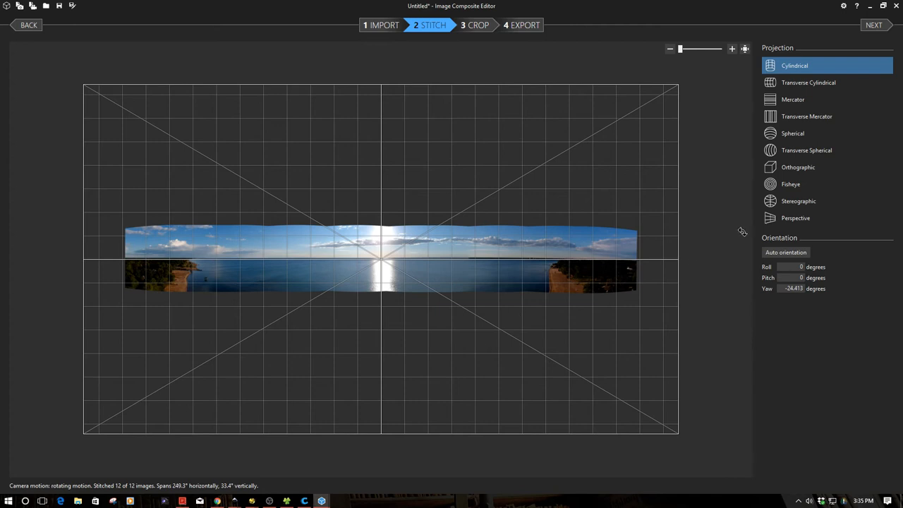
{"action": "left_click", "coordinate": [796, 218]}
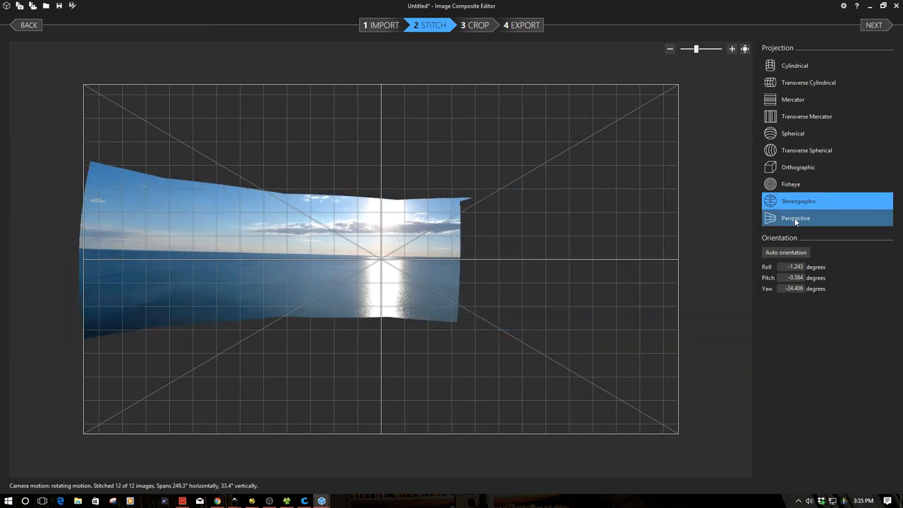
{"action": "left_click", "coordinate": [798, 201]}
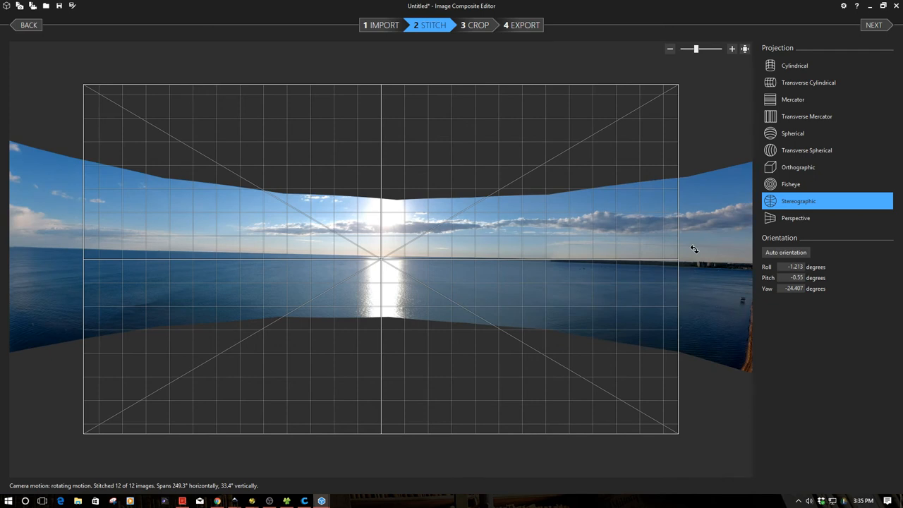
{"action": "left_click", "coordinate": [791, 183]}
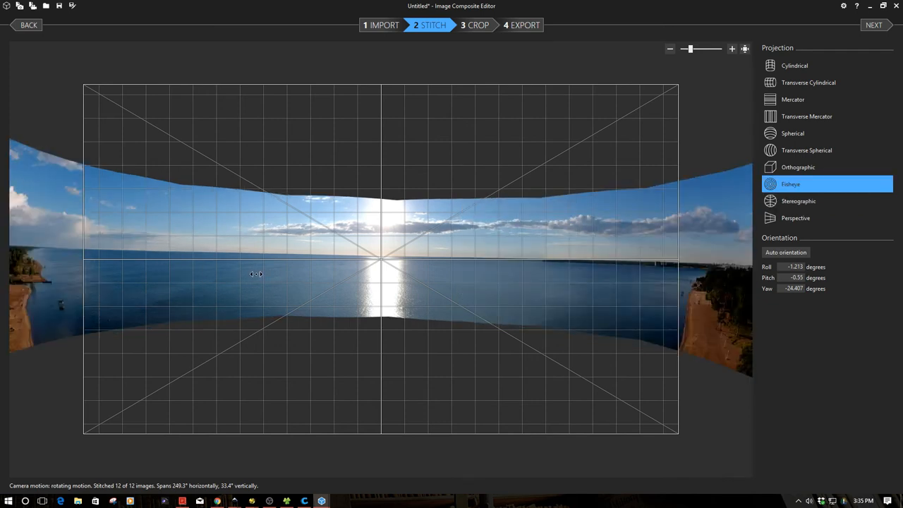
{"action": "mouse_move", "coordinate": [789, 59]}
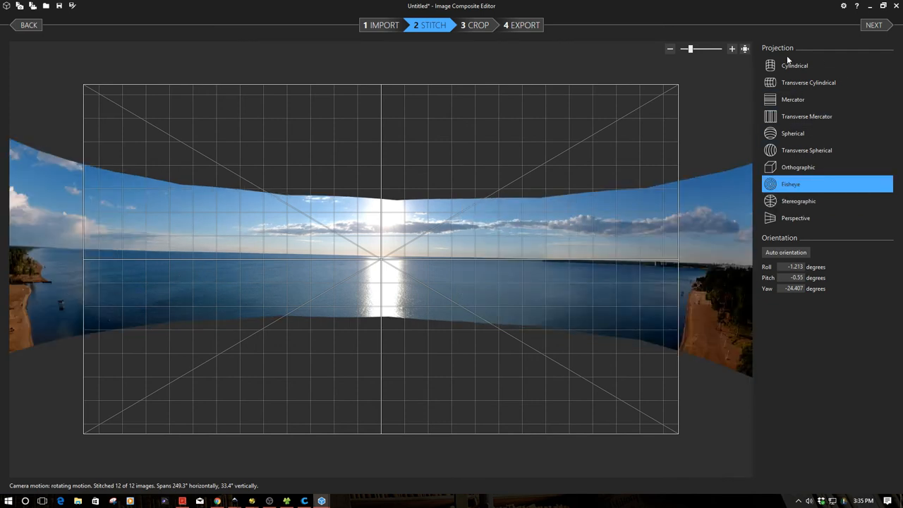
{"action": "left_click", "coordinate": [795, 65]}
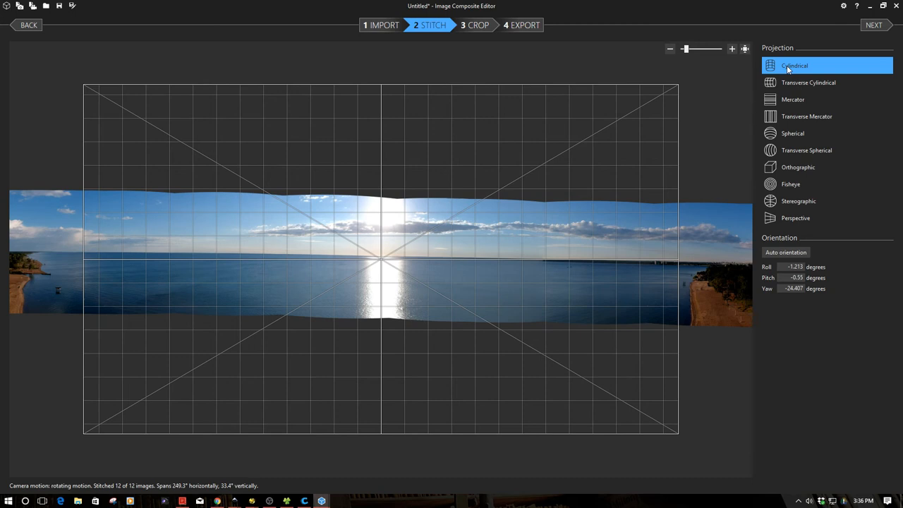
{"action": "mouse_move", "coordinate": [745, 48]}
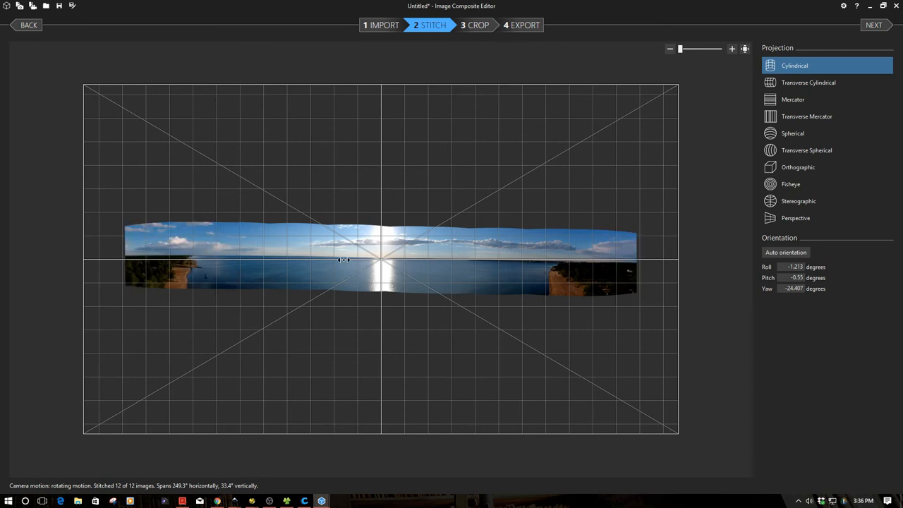
{"action": "mouse_move", "coordinate": [621, 276]}
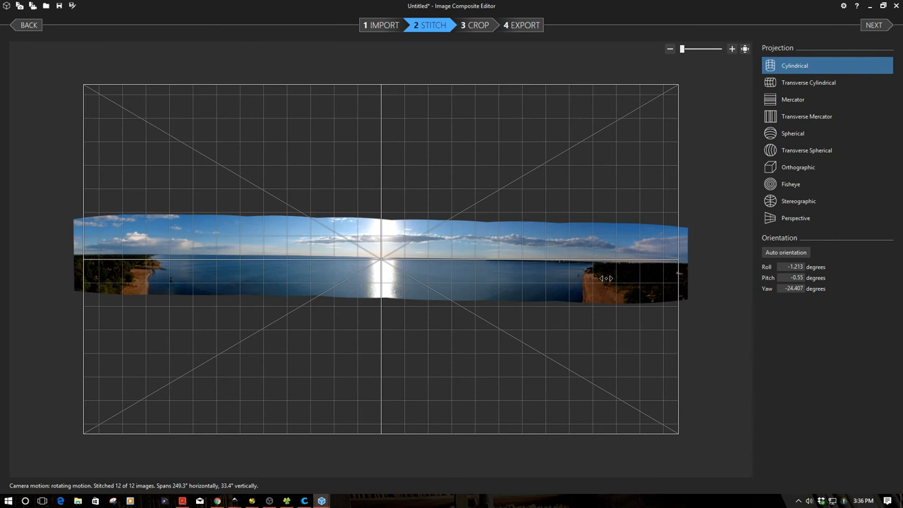
{"action": "mouse_move", "coordinate": [408, 297]}
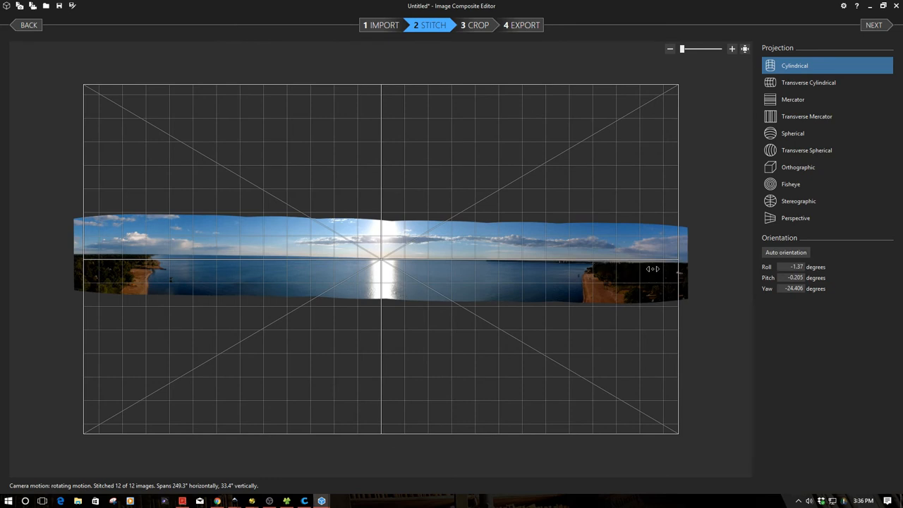
{"action": "mouse_move", "coordinate": [679, 274]}
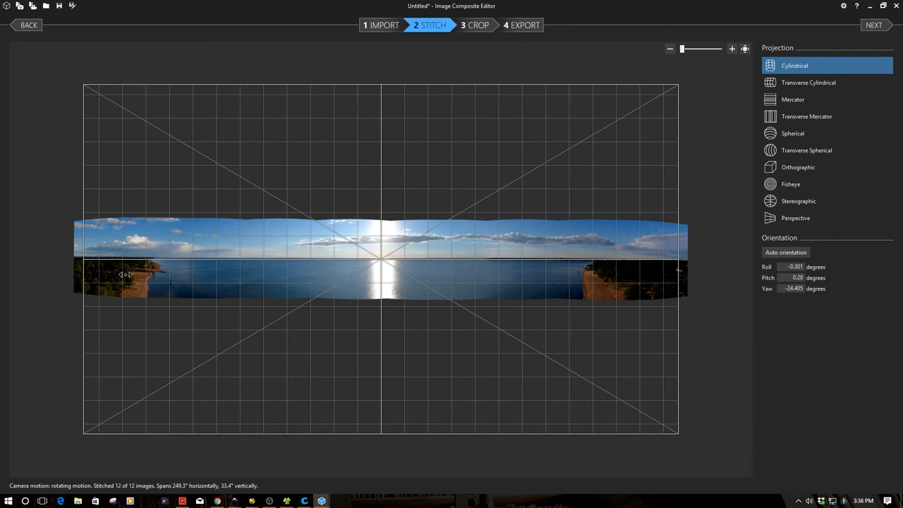
{"action": "mouse_move", "coordinate": [205, 275]}
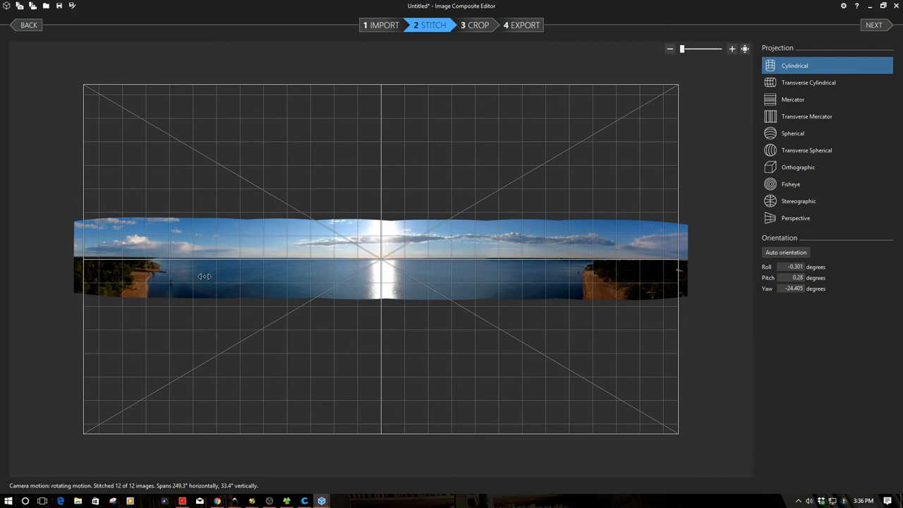
{"action": "mouse_move", "coordinate": [500, 299]}
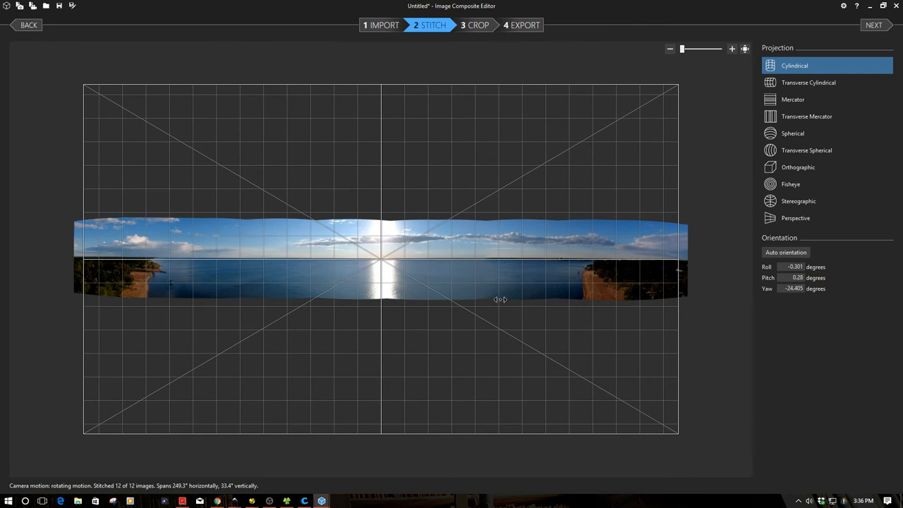
{"action": "mouse_move", "coordinate": [748, 51]}
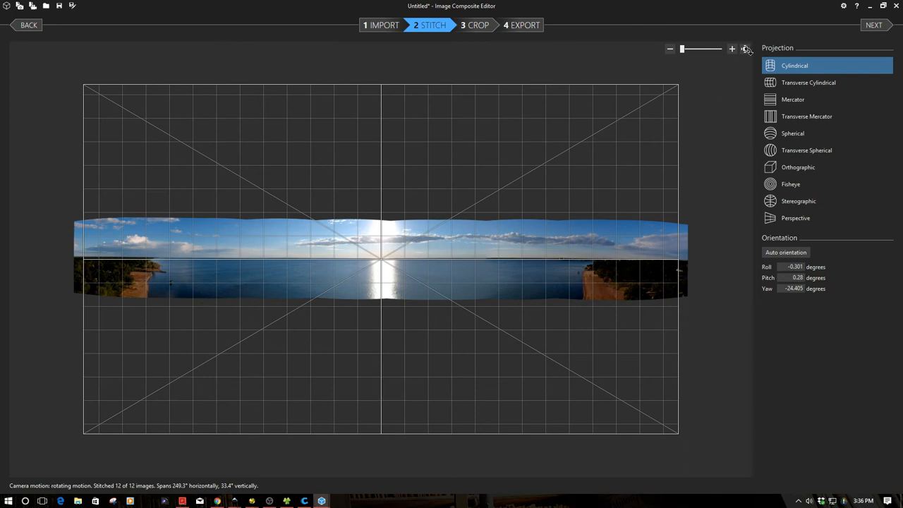
- Zoom the preview back out to show the whole leveled cylindrical panorama
{"action": "left_click", "coordinate": [745, 49]}
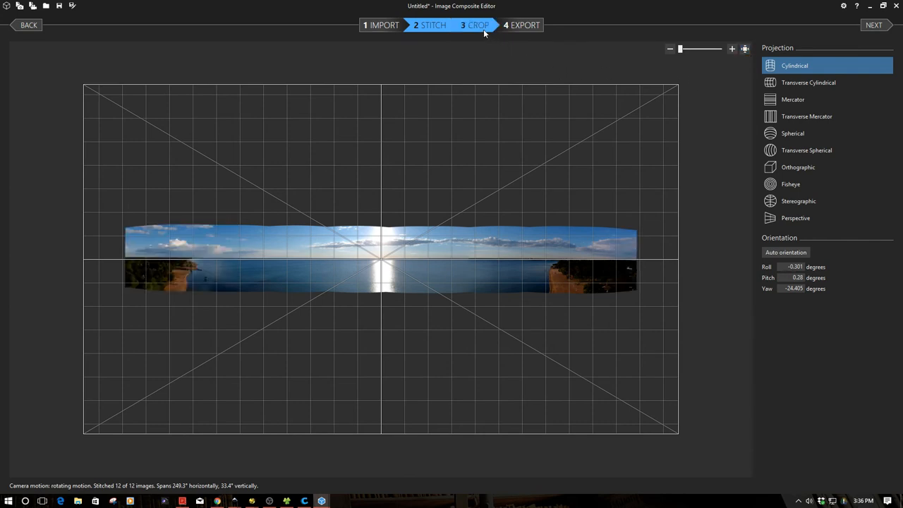
- Move to the Crop step and turn on Auto complete to fill the ragged sky and ground edges
{"action": "left_click", "coordinate": [477, 25]}
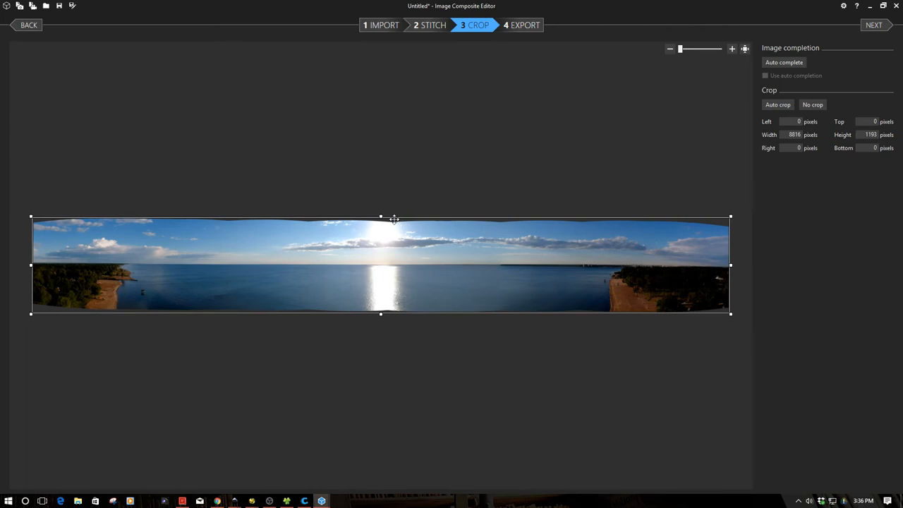
{"action": "mouse_move", "coordinate": [38, 313]}
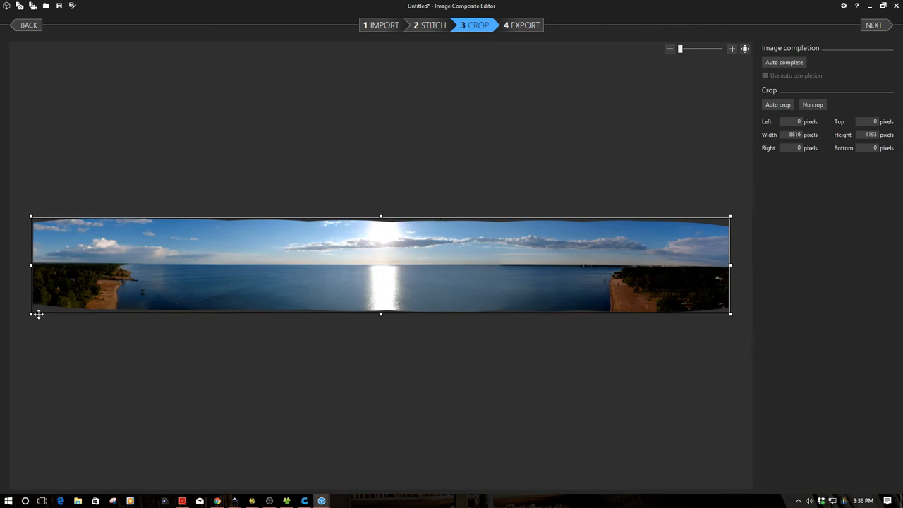
{"action": "mouse_move", "coordinate": [652, 169]}
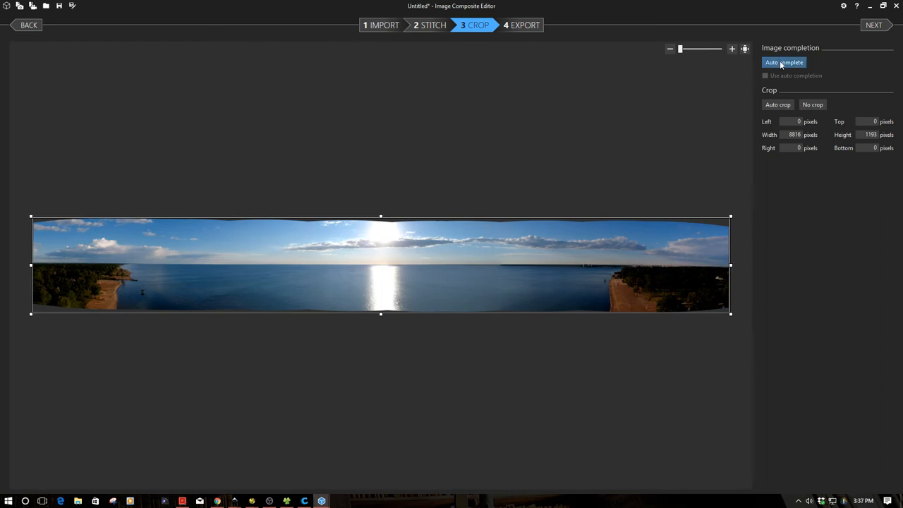
{"action": "left_click", "coordinate": [783, 62]}
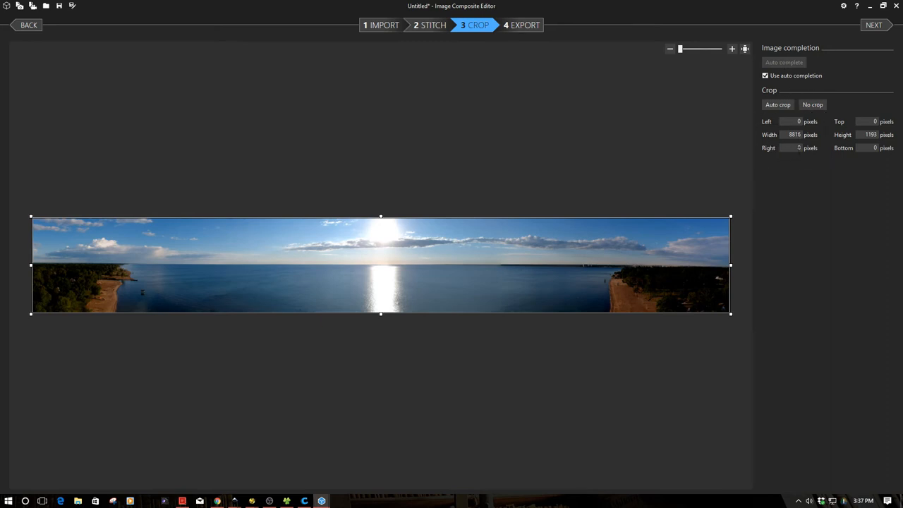
{"action": "mouse_move", "coordinate": [798, 175]}
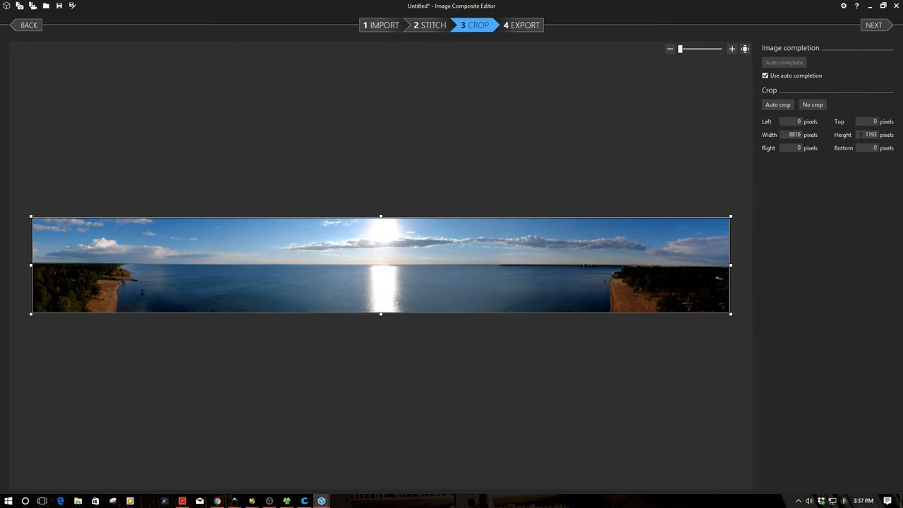
{"action": "mouse_move", "coordinate": [802, 175]}
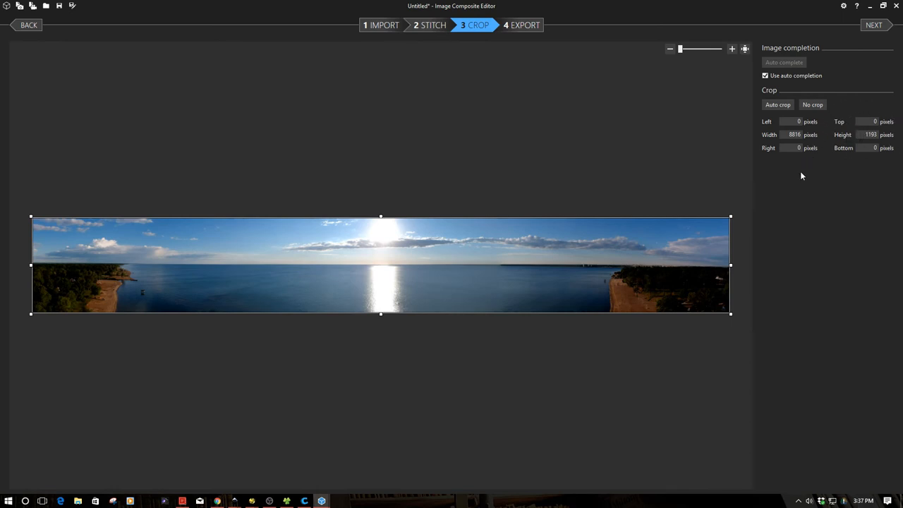
{"action": "mouse_move", "coordinate": [522, 370]}
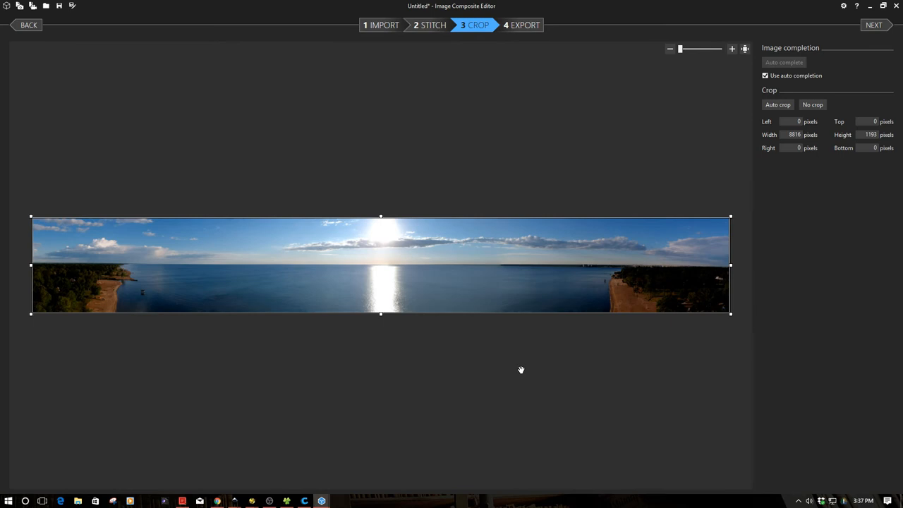
{"action": "left_click", "coordinate": [731, 48]}
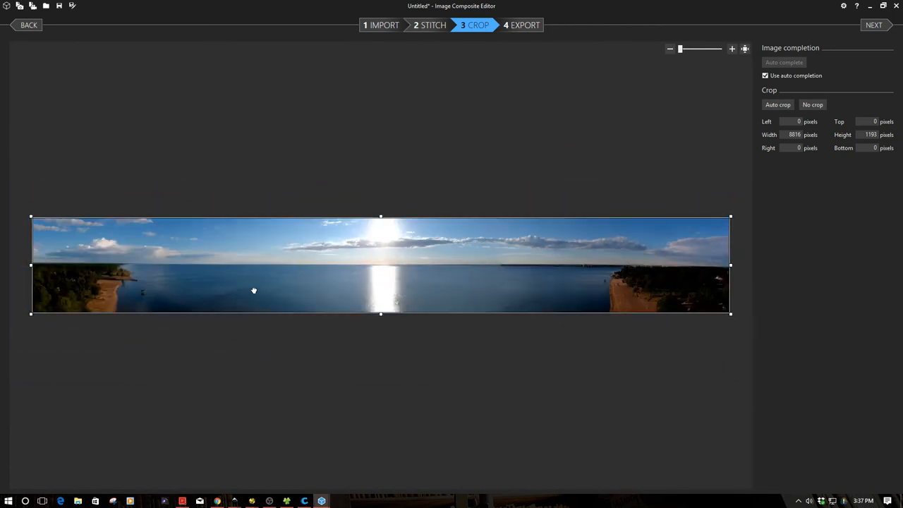
{"action": "left_click", "coordinate": [731, 48]}
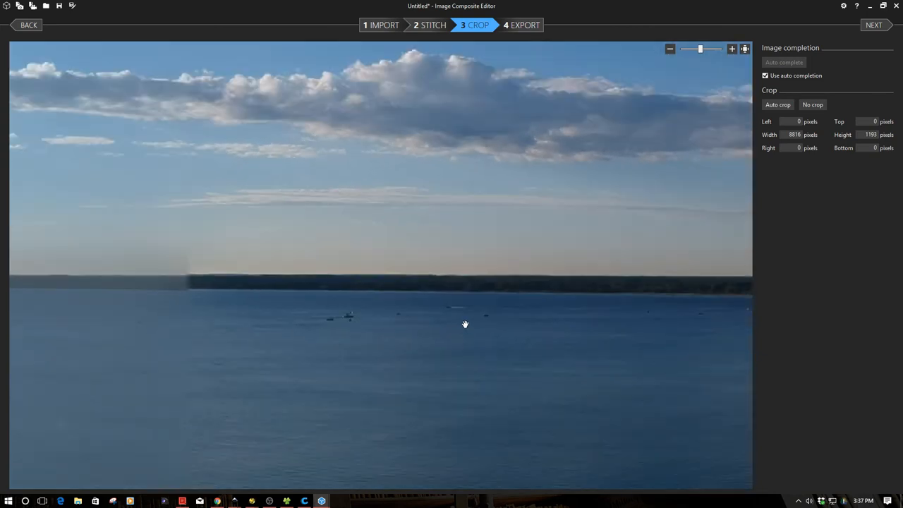
{"action": "left_click", "coordinate": [669, 48]}
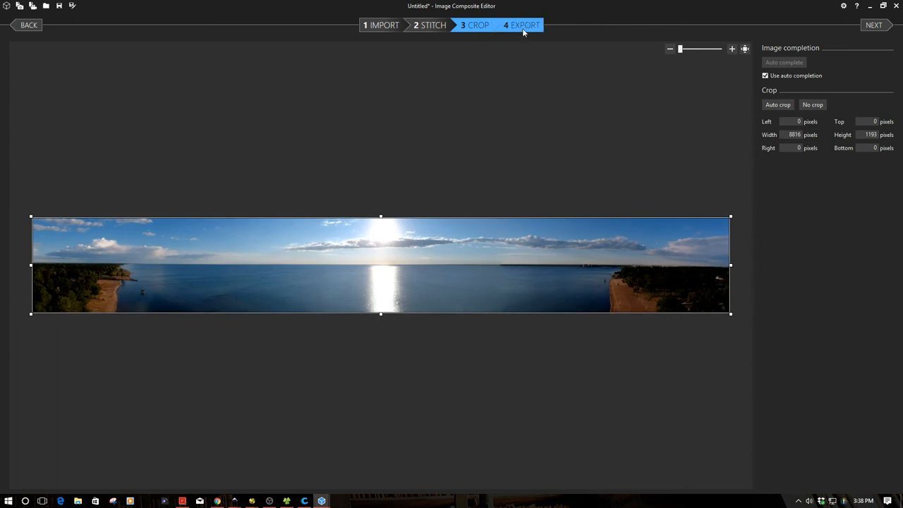
{"action": "left_click", "coordinate": [525, 25]}
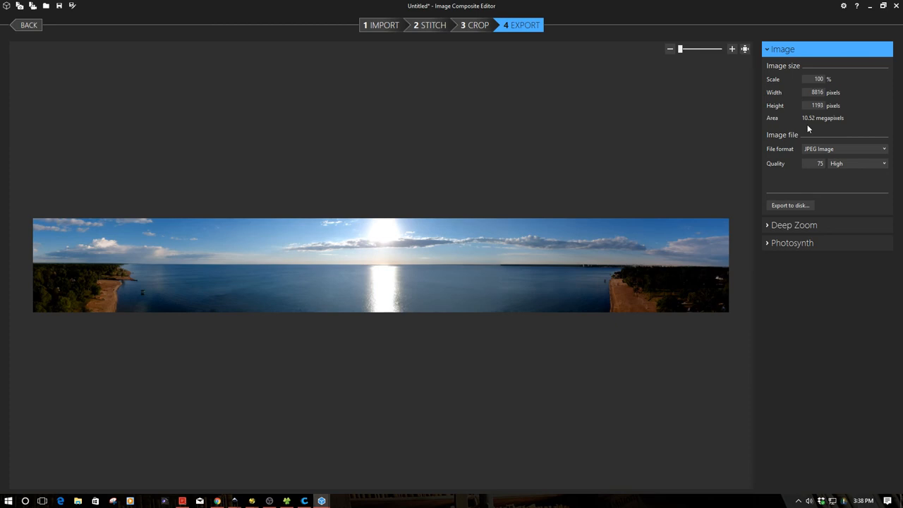
{"action": "mouse_move", "coordinate": [811, 160]}
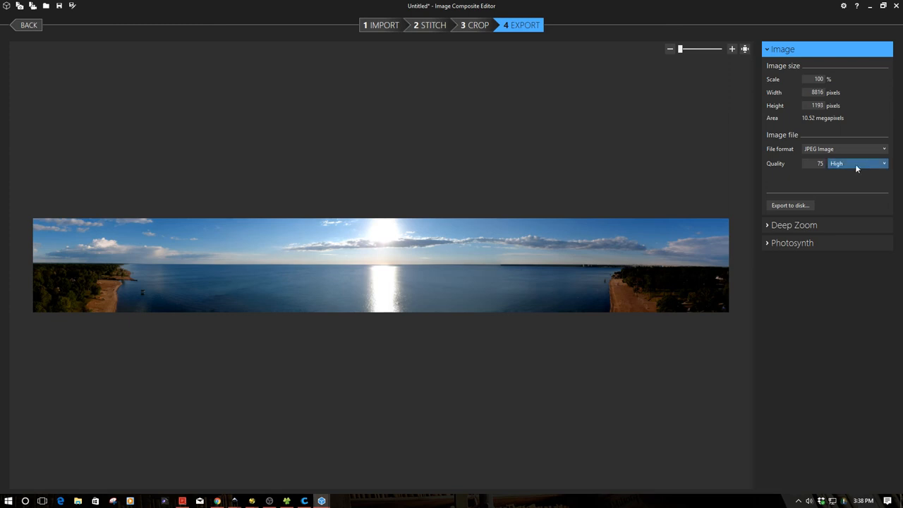
- Set export quality to 90 (Superb) while keeping JPEG image as the file format
{"action": "left_click", "coordinate": [858, 163]}
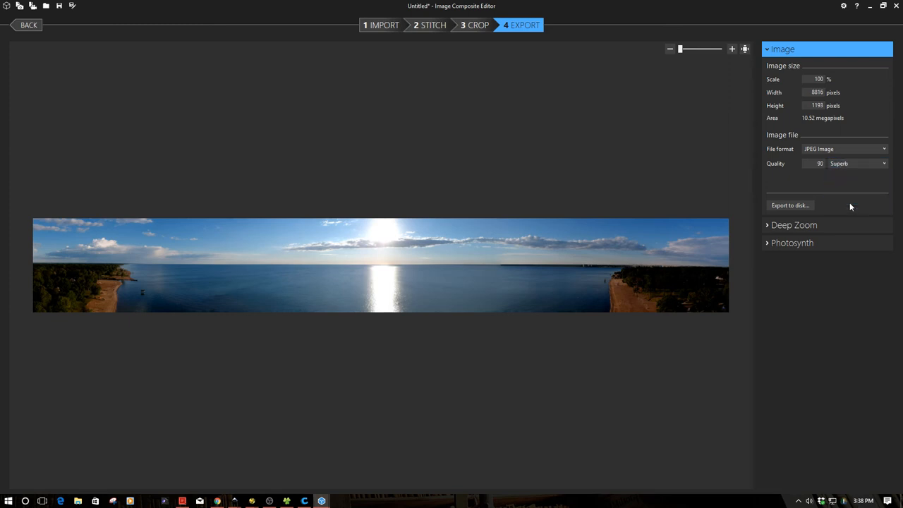
{"action": "mouse_move", "coordinate": [836, 182]}
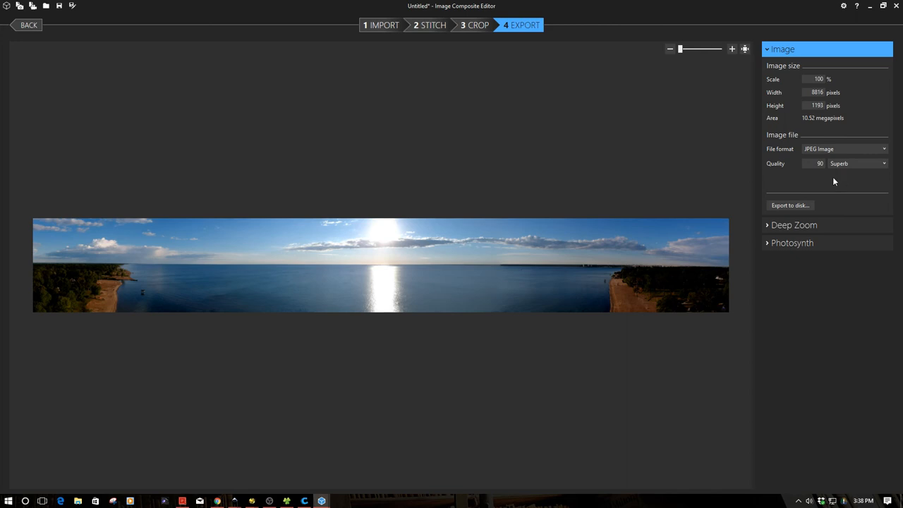
{"action": "mouse_move", "coordinate": [835, 175]}
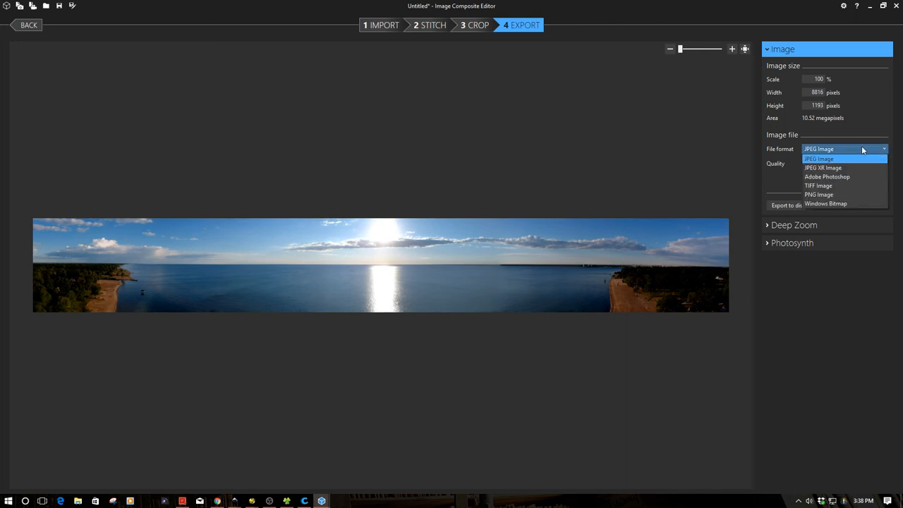
{"action": "mouse_move", "coordinate": [855, 186]}
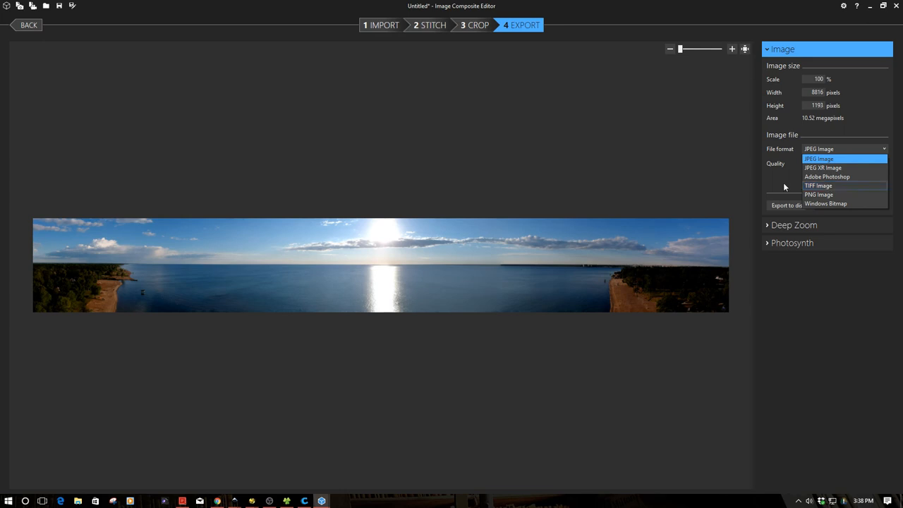
{"action": "left_click", "coordinate": [818, 158]}
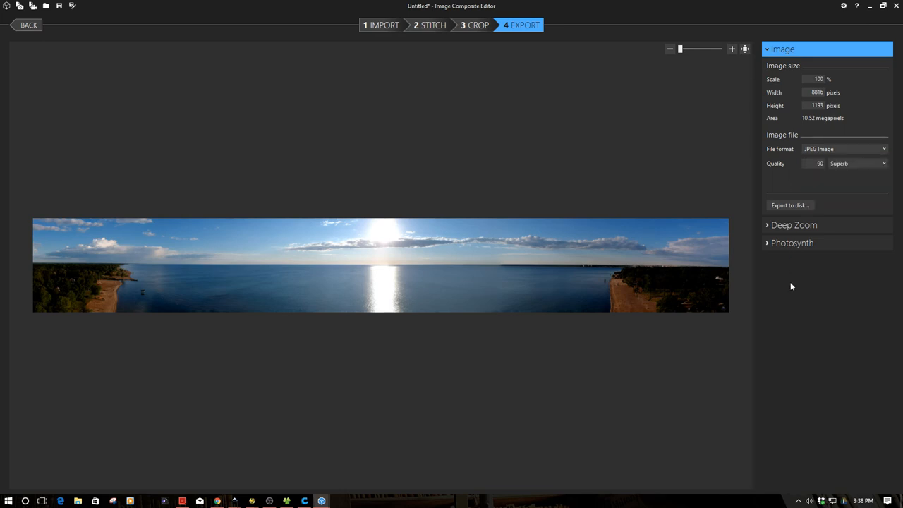
{"action": "mouse_move", "coordinate": [669, 266]}
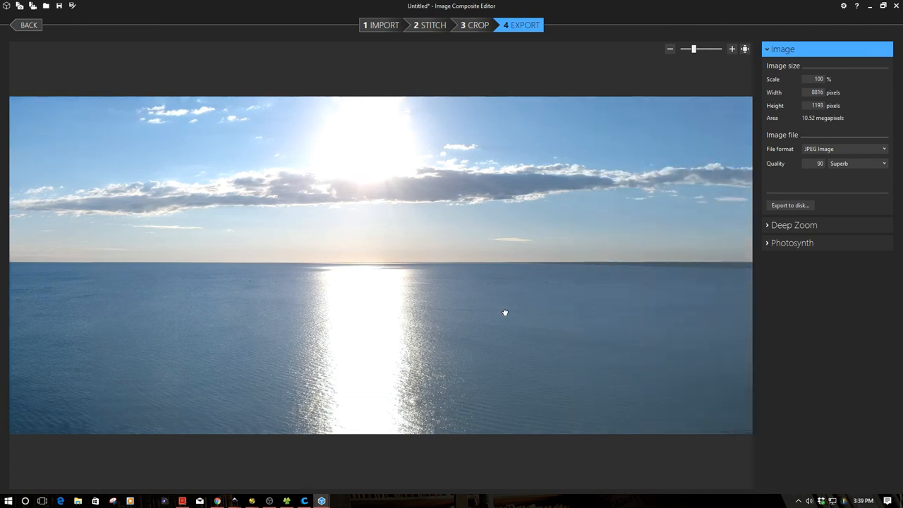
{"action": "left_click_drag", "start_coordinate": [505, 313], "coordinate": [377, 314]}
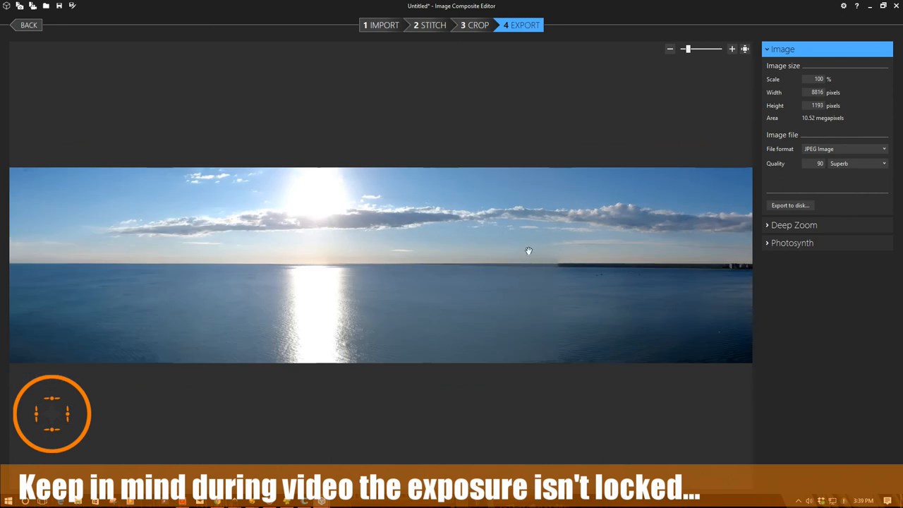
{"action": "mouse_move", "coordinate": [553, 271]}
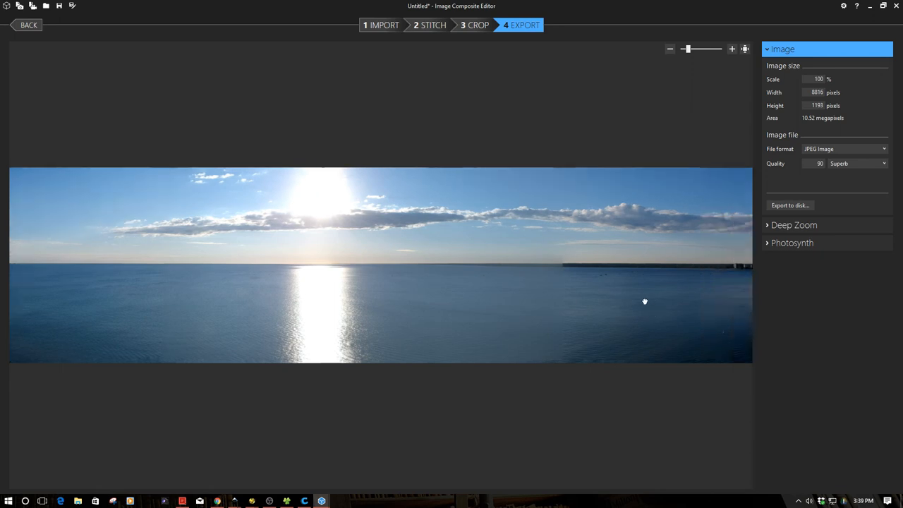
{"action": "left_click_drag", "start_coordinate": [643, 302], "coordinate": [581, 295]}
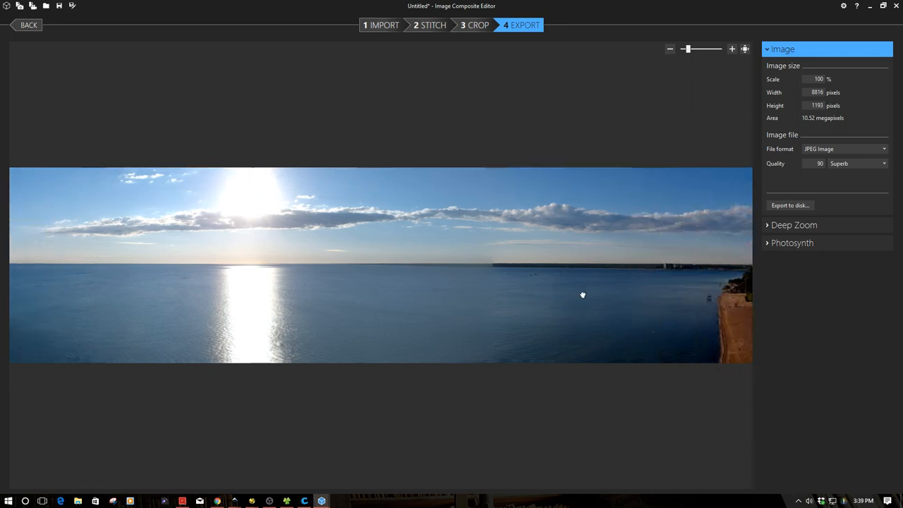
{"action": "left_click", "coordinate": [669, 48]}
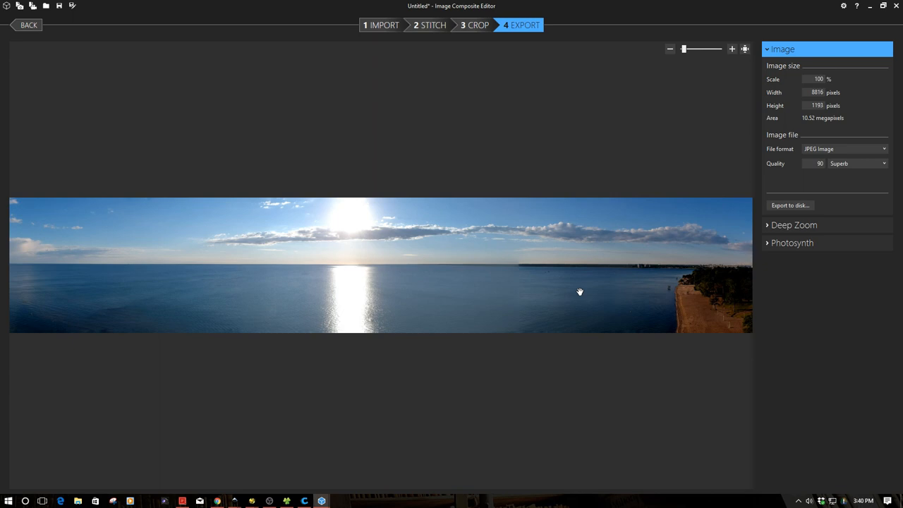
{"action": "mouse_move", "coordinate": [511, 321]}
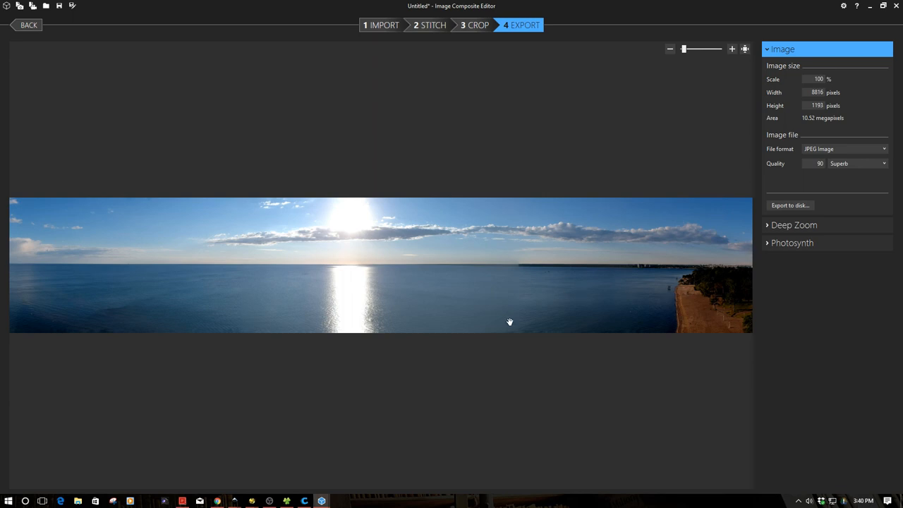